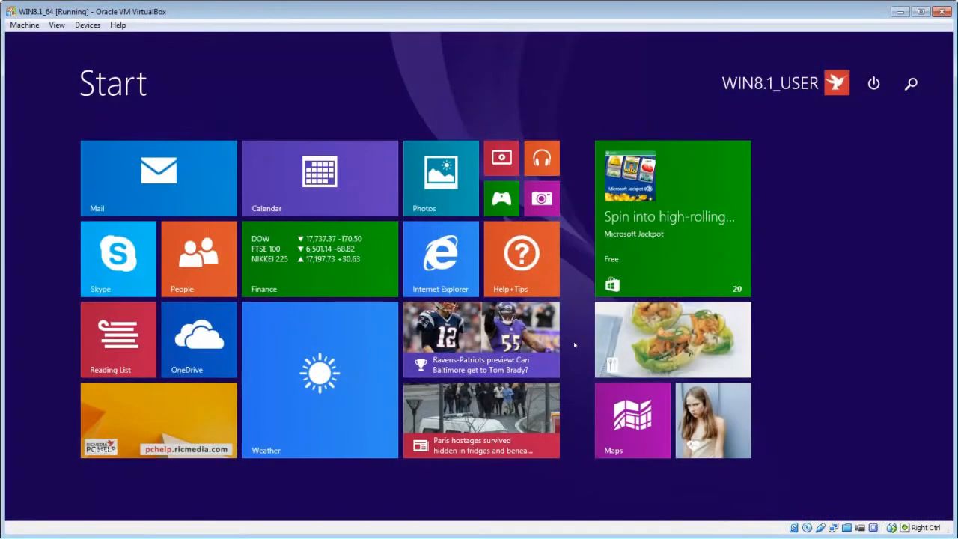
- Launch Internet Explorer and view its downloads list of four rarlab.com and WinRAR files
click(440, 254)
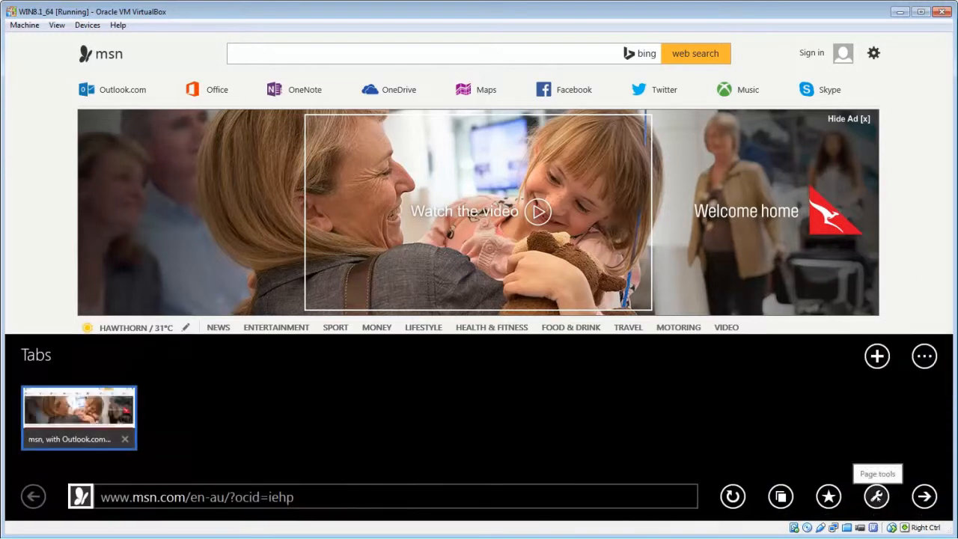
click(877, 497)
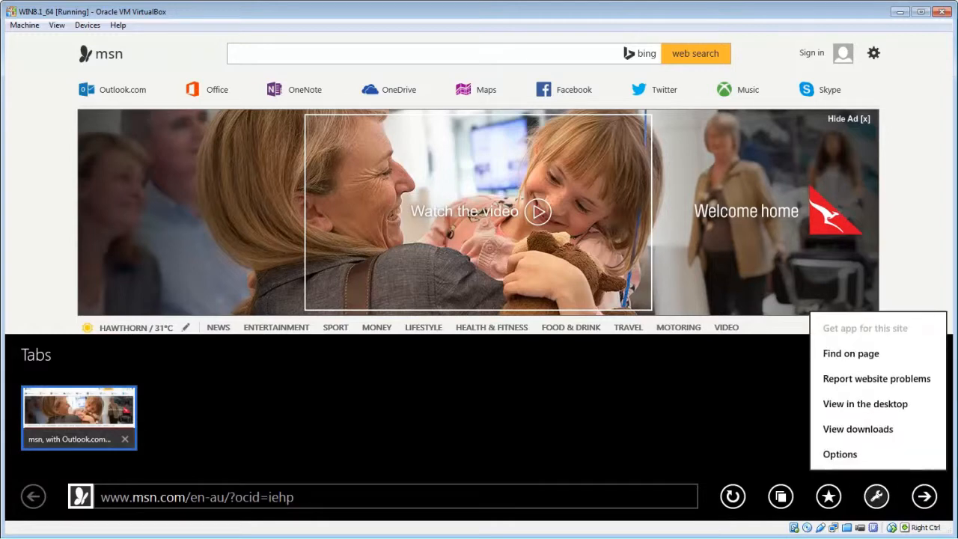
mouse_move(858, 429)
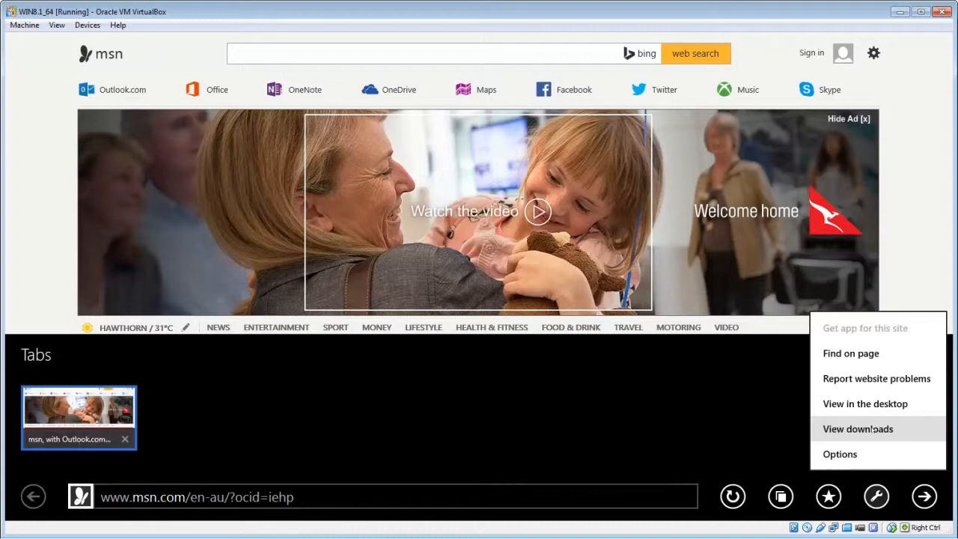
click(858, 429)
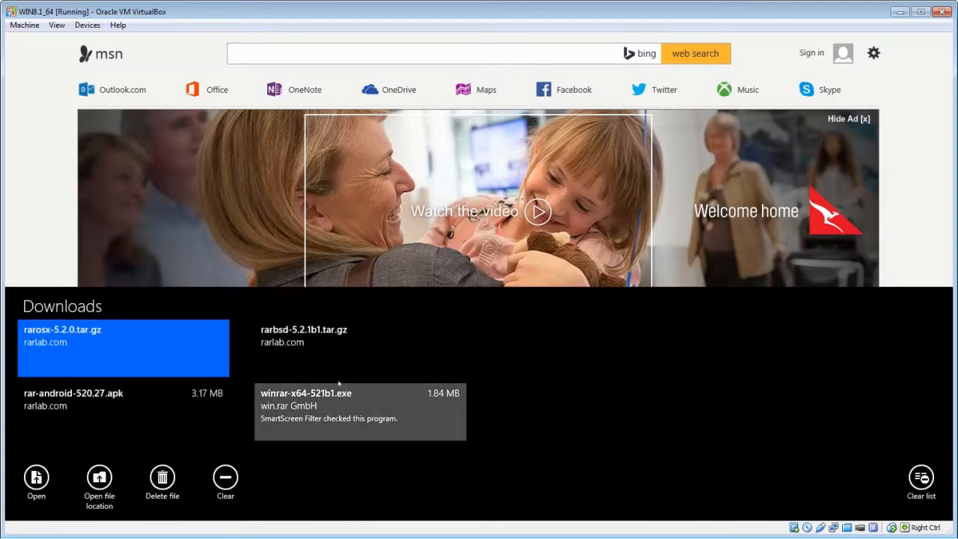
mouse_move(359, 348)
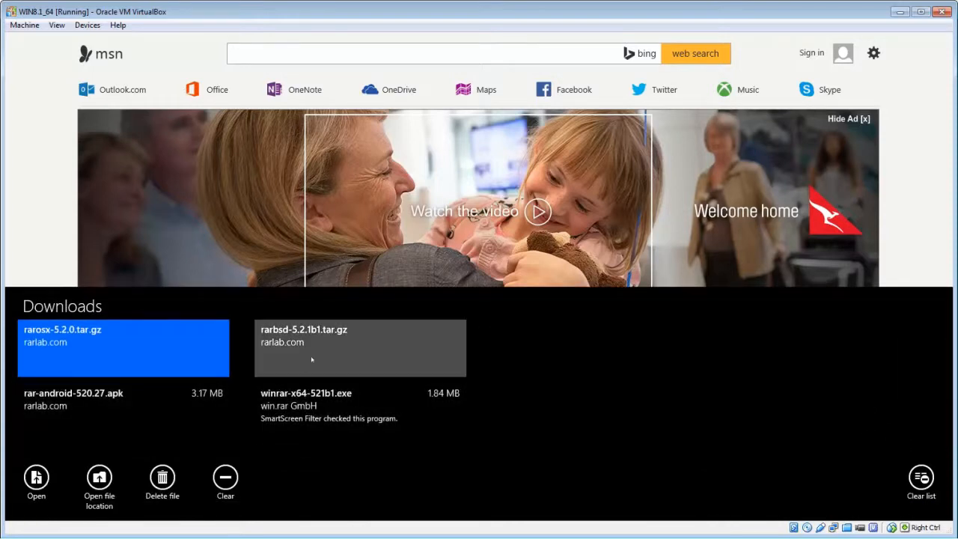
mouse_move(324, 368)
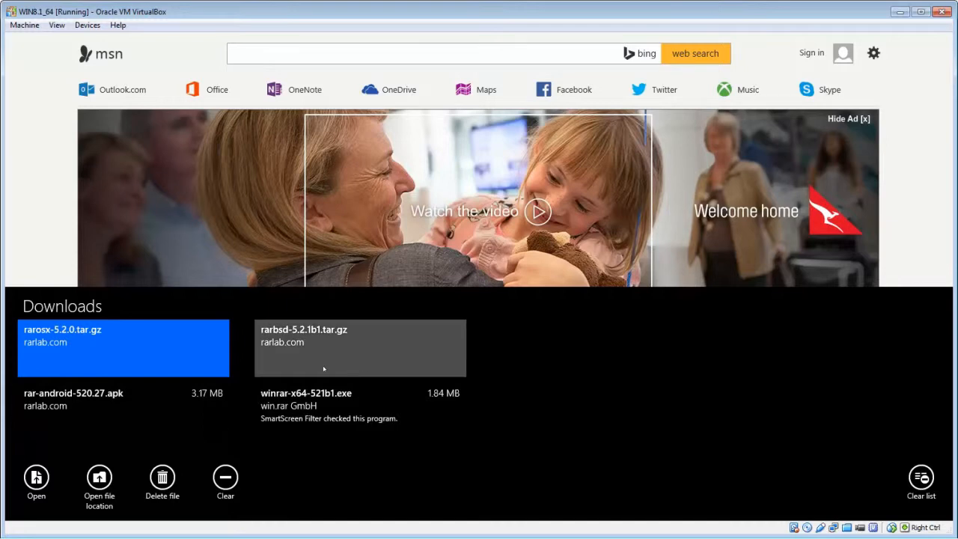
click(359, 348)
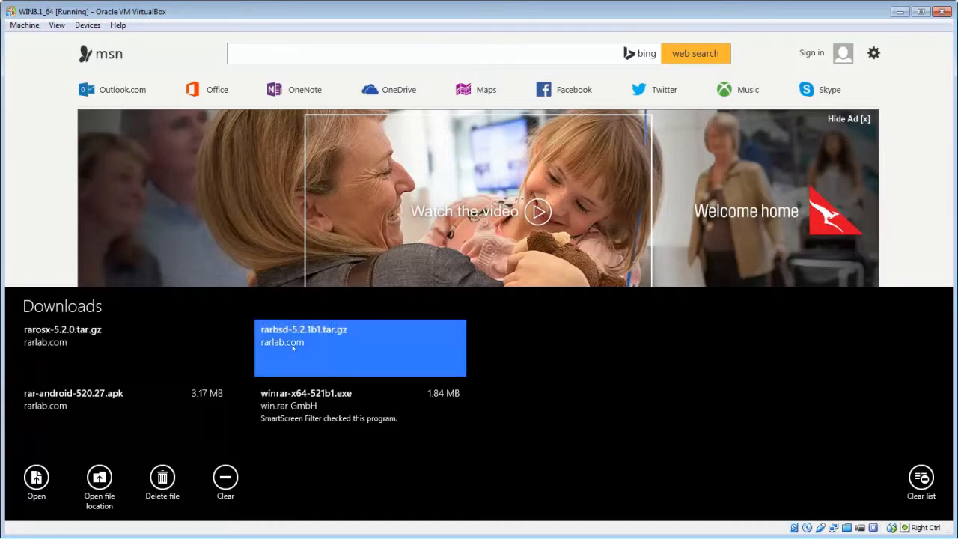
click(359, 412)
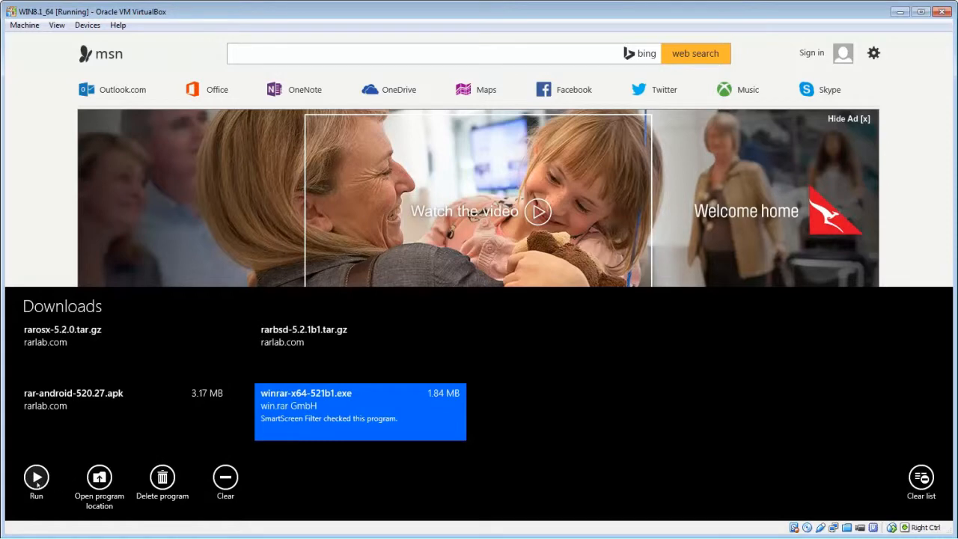
mouse_move(99, 477)
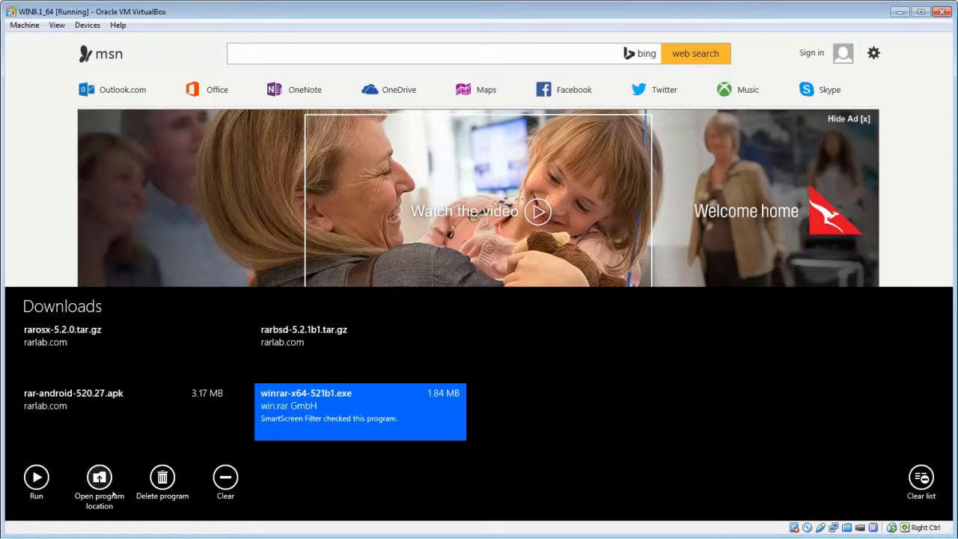
mouse_move(162, 477)
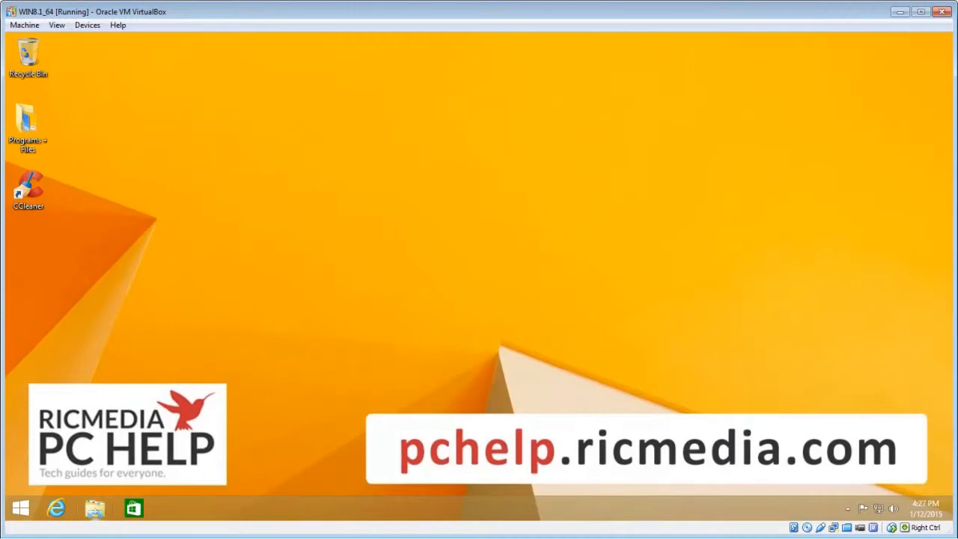
mouse_move(94, 509)
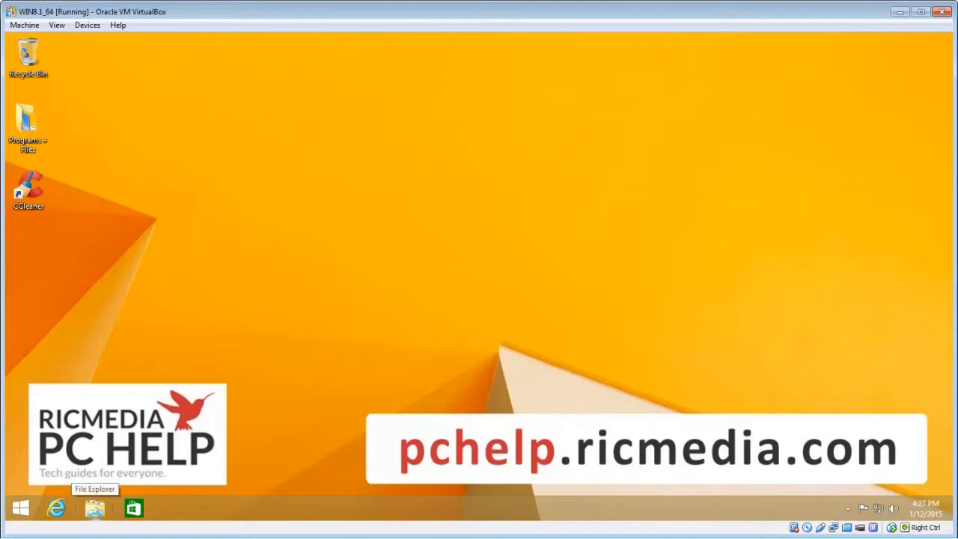
- Open File Explorer from the taskbar to show This PC
click(94, 508)
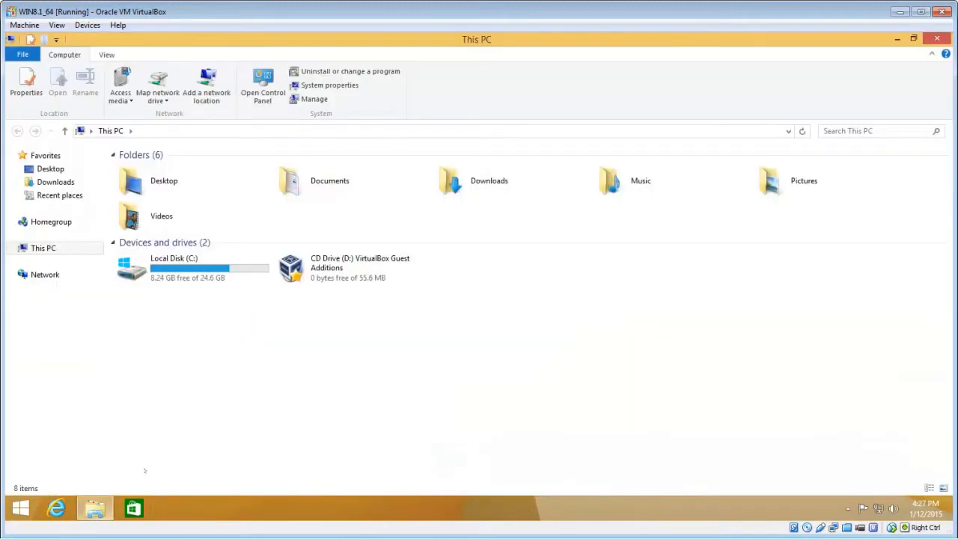
- Open Downloads under Favorites to list the four files, including the WinRAR installer
click(55, 182)
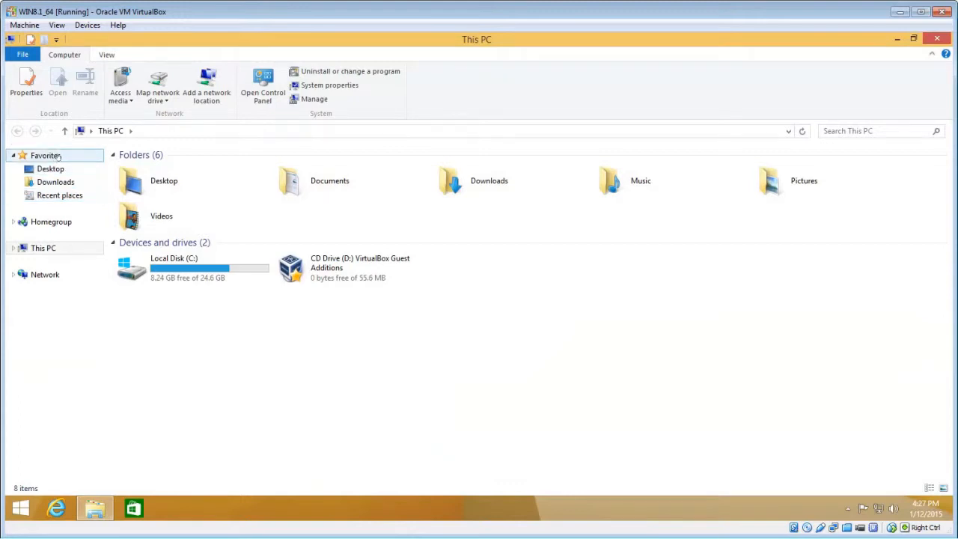
click(56, 182)
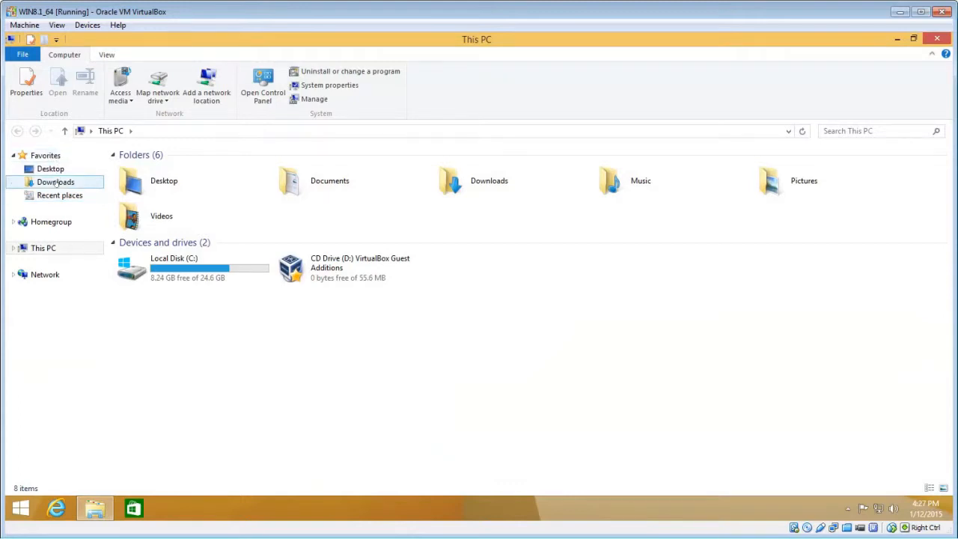
double_click(55, 182)
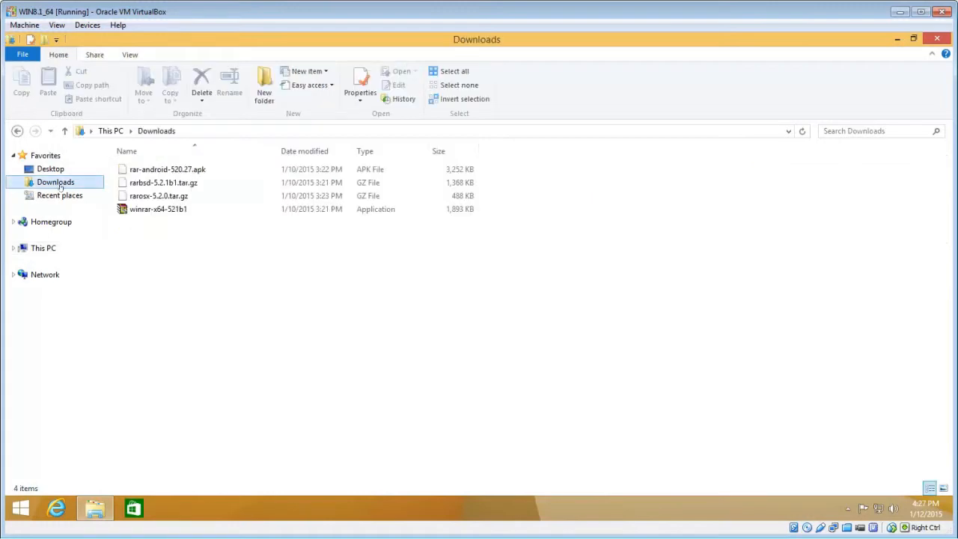